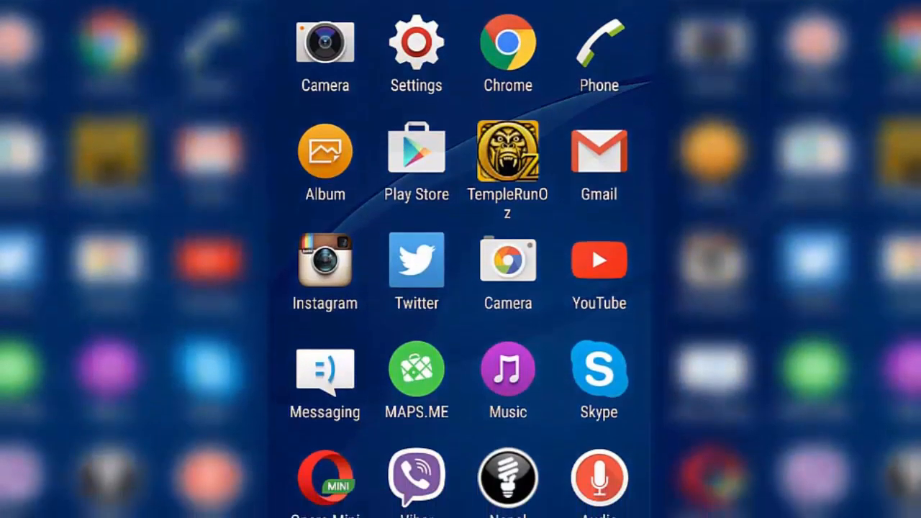
# - Open Android Settings and go to the Apps section listing all installed apps
pyautogui.click(416, 41)
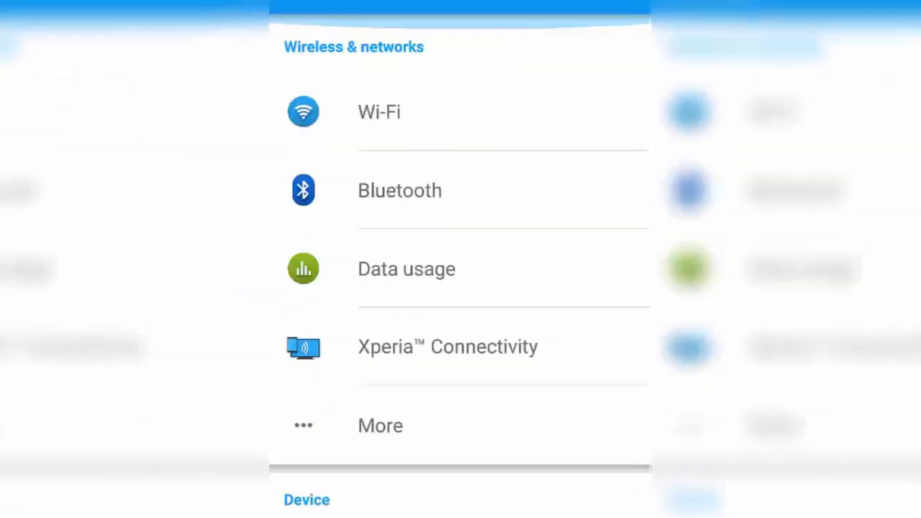
pyautogui.scroll(-3)
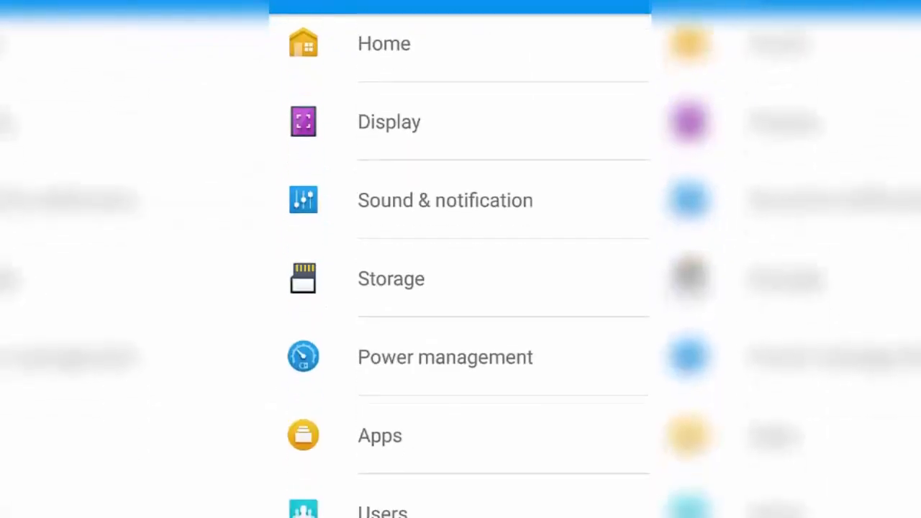
pyautogui.click(379, 435)
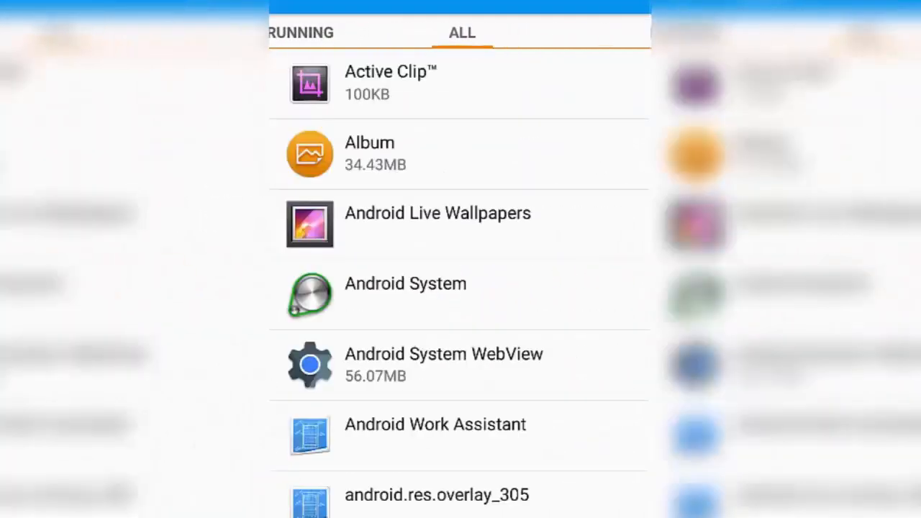
# - Scroll the ALL apps list from the C entries down to YouTube at the end
pyautogui.scroll(-3)
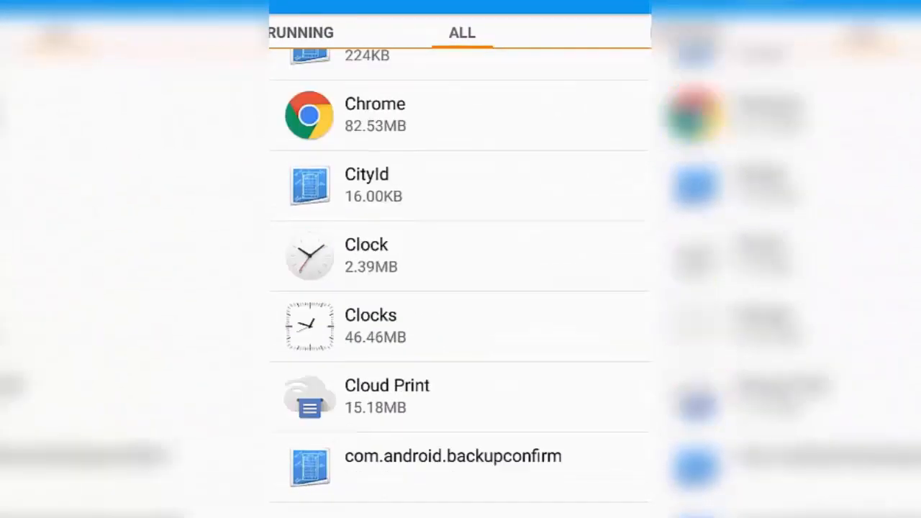
pyautogui.scroll(-3)
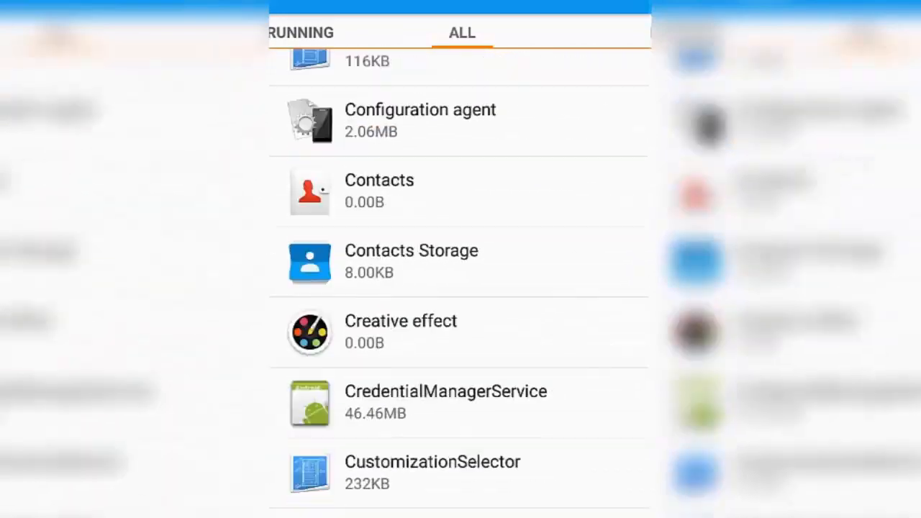
pyautogui.scroll(-3)
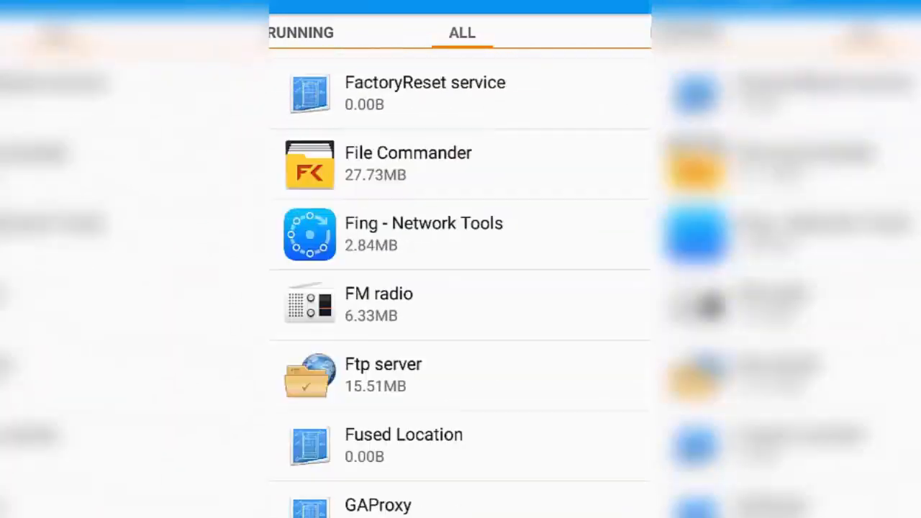
pyautogui.scroll(-3)
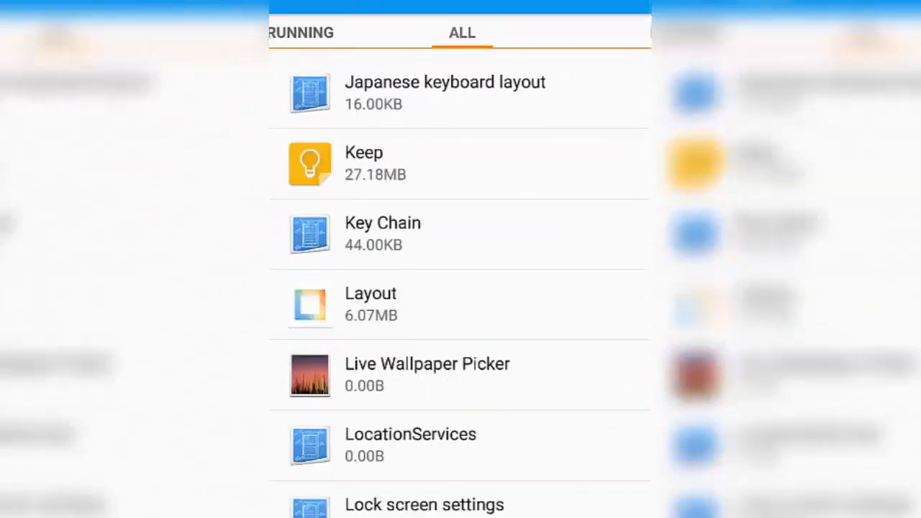
pyautogui.scroll(-3)
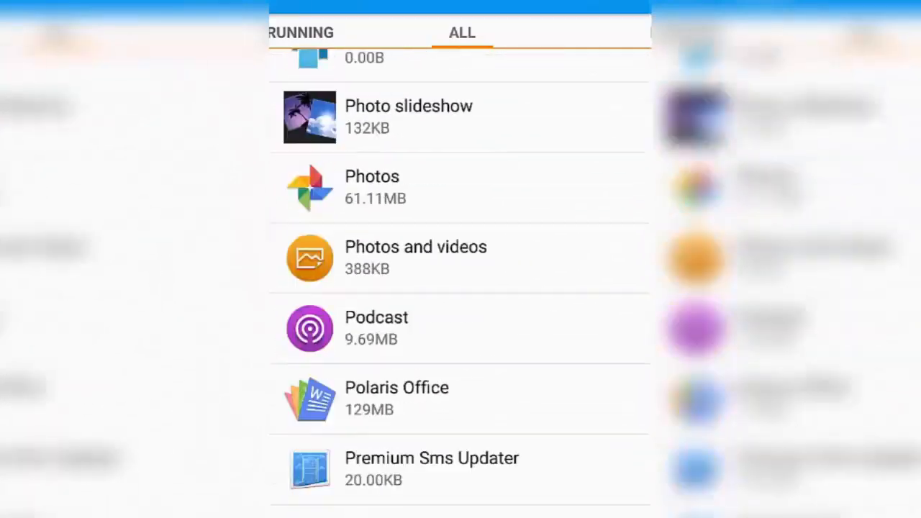
pyautogui.scroll(-3)
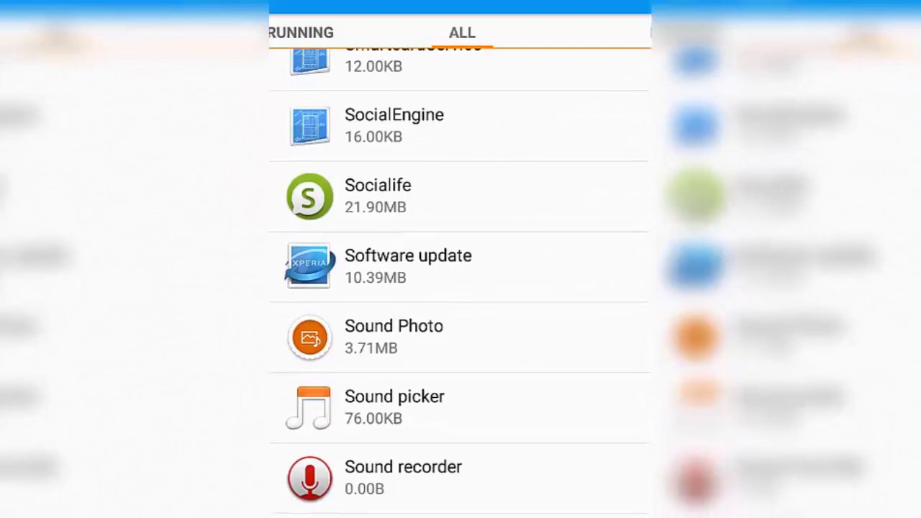
pyautogui.scroll(-3)
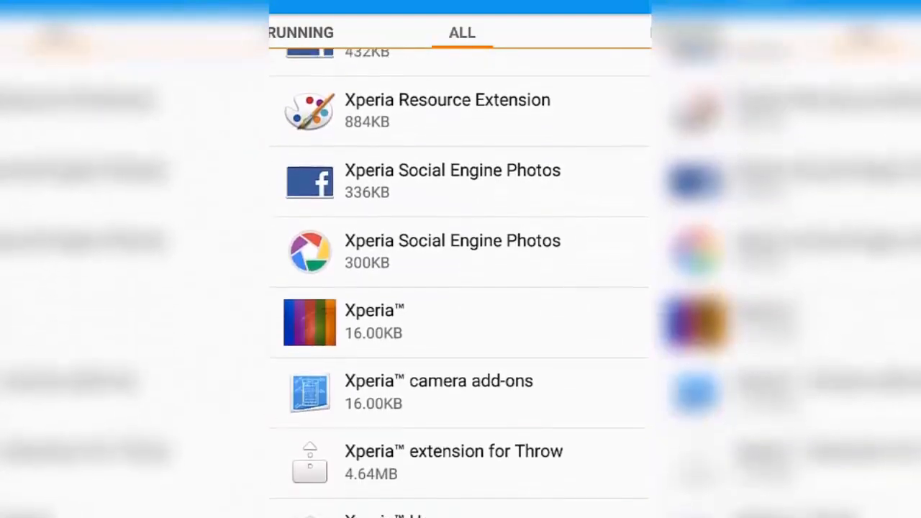
pyautogui.scroll(-3)
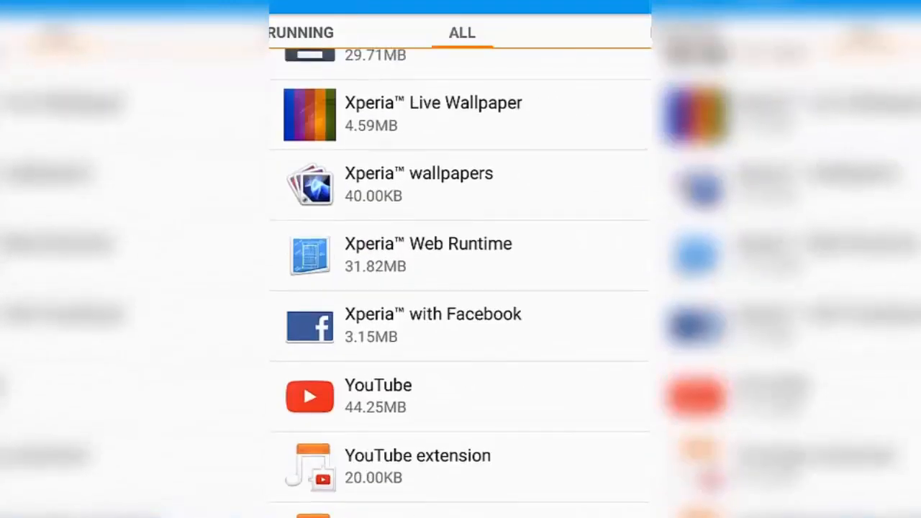
# - Clear data on YouTube's app details page so data and cache read 0.00B
pyautogui.click(378, 396)
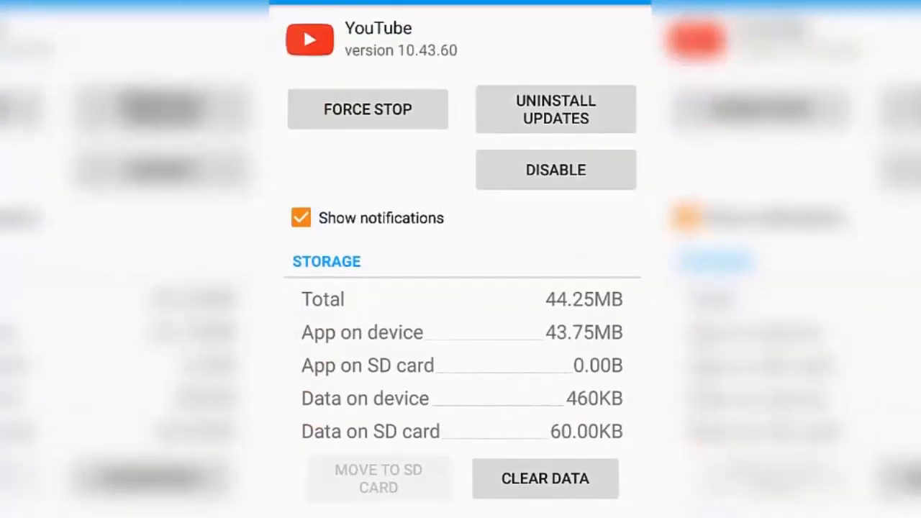
pyautogui.scroll(-3)
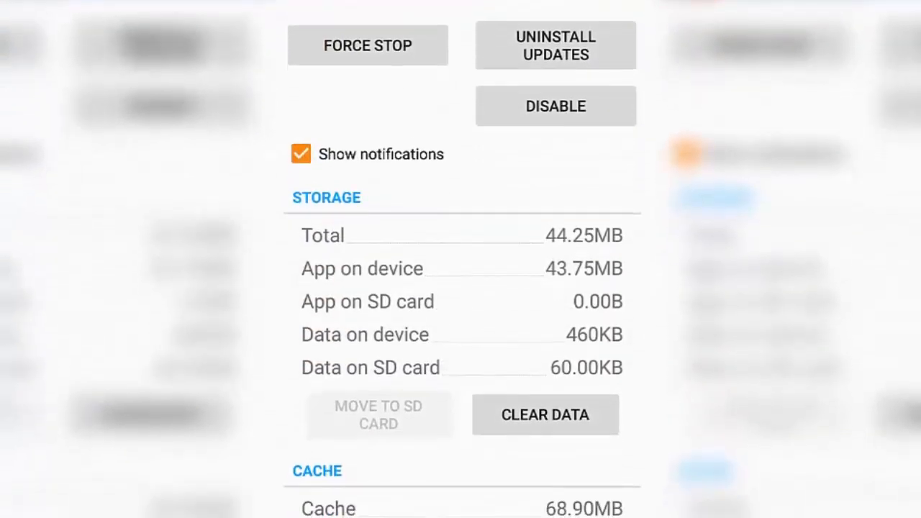
pyautogui.click(545, 414)
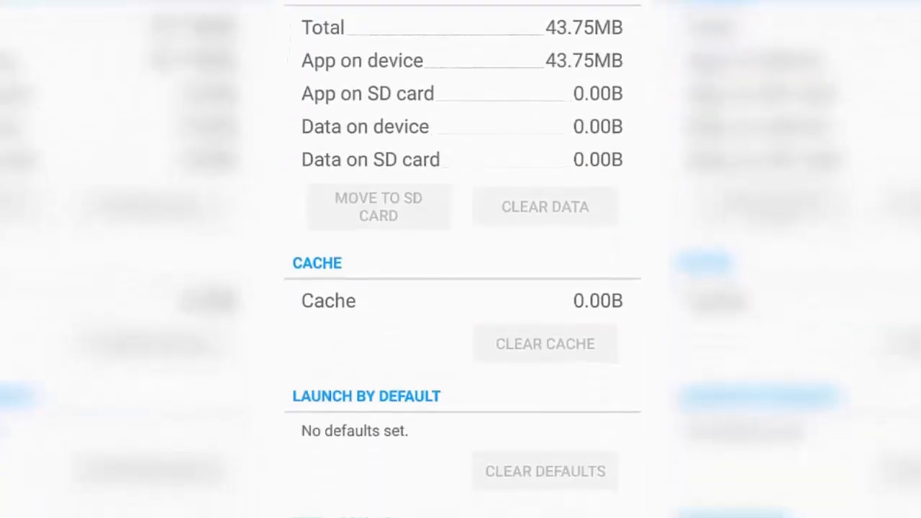
pyautogui.scroll(-3)
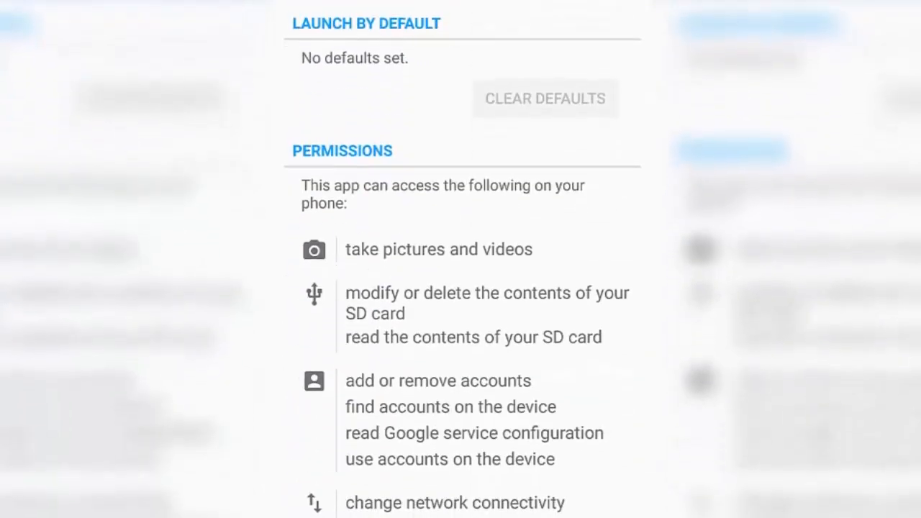
pyautogui.scroll(3)
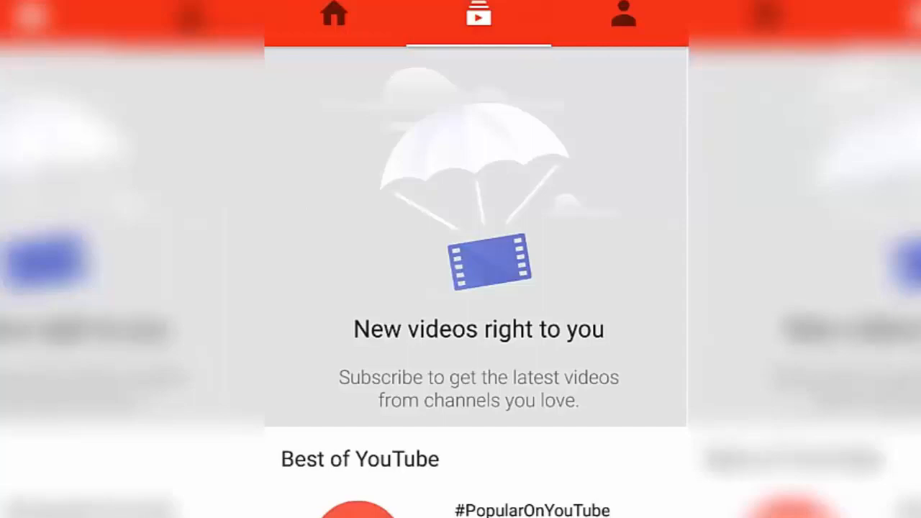
# - Scroll the #Music channel through Popular Music Videos and New Music This Week
pyautogui.scroll(-3)
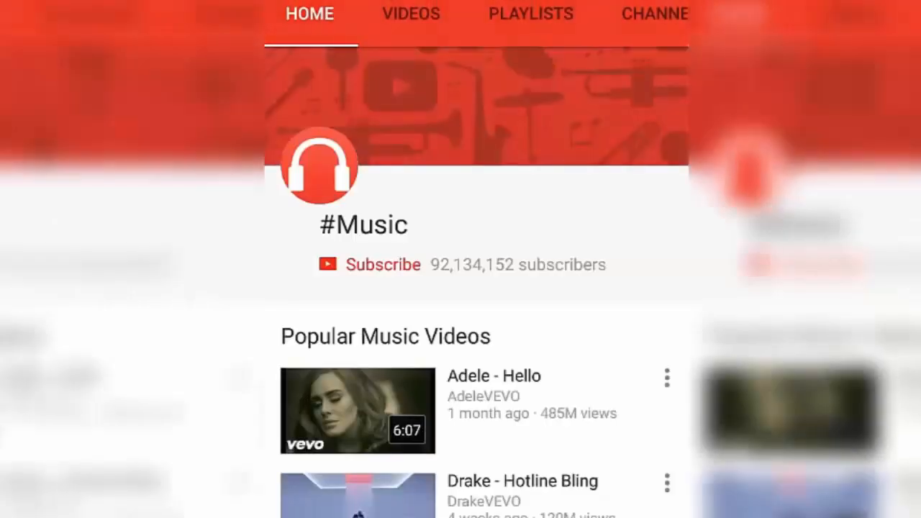
pyautogui.scroll(-3)
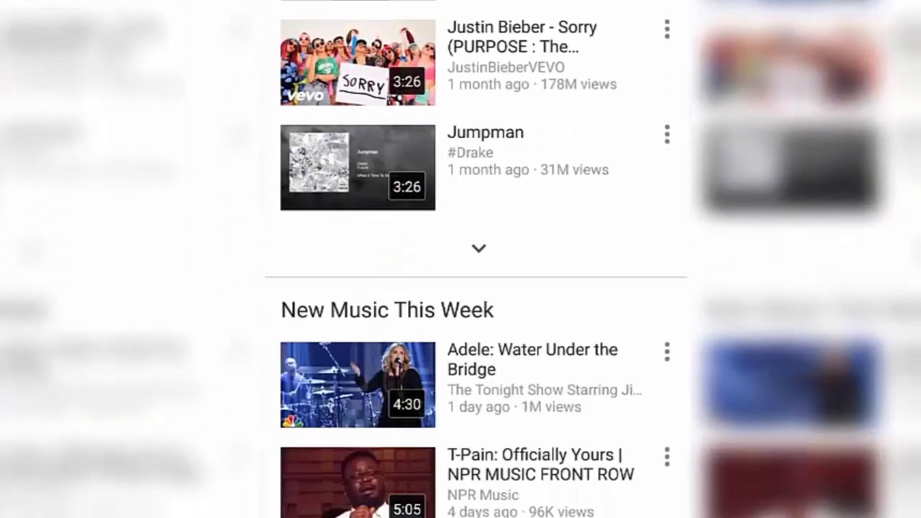